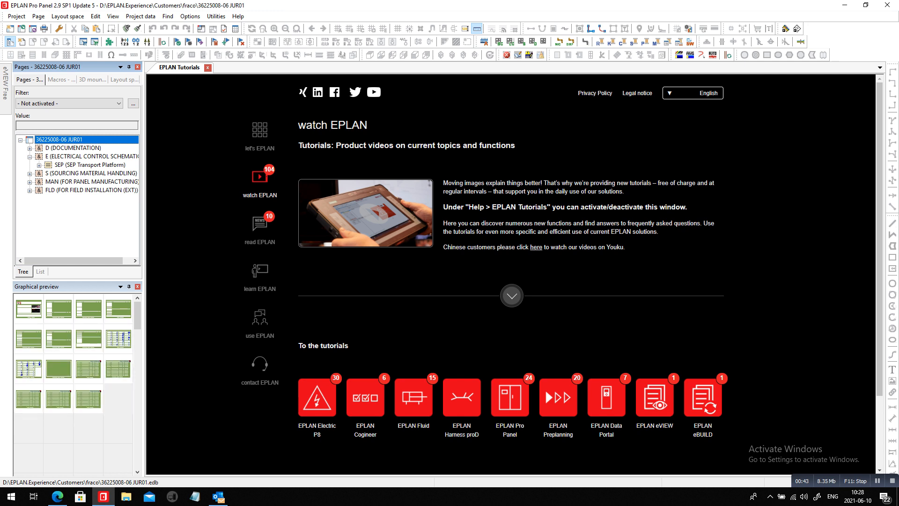
click(16, 16)
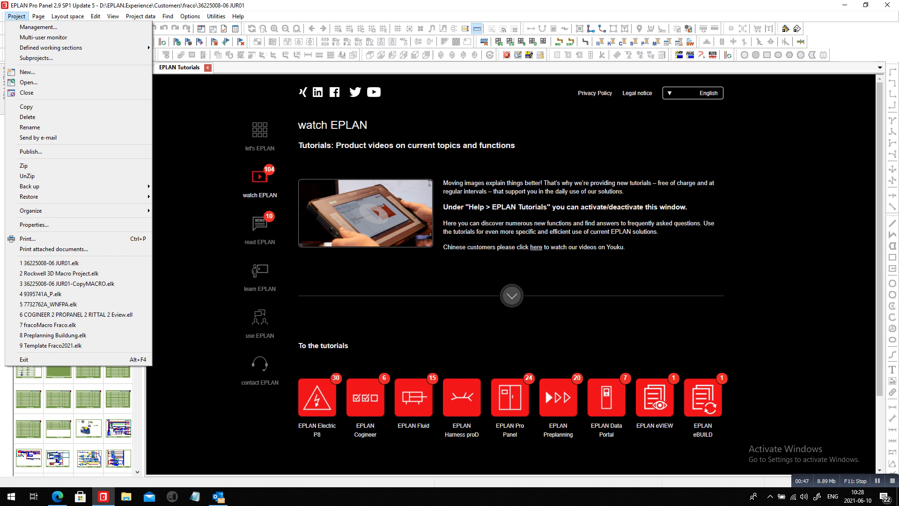
click(16, 15)
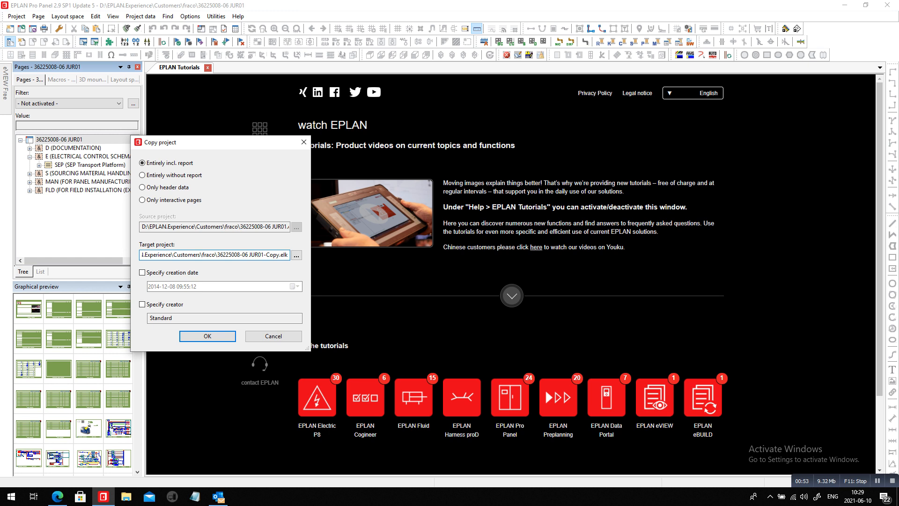
double_click(270, 254)
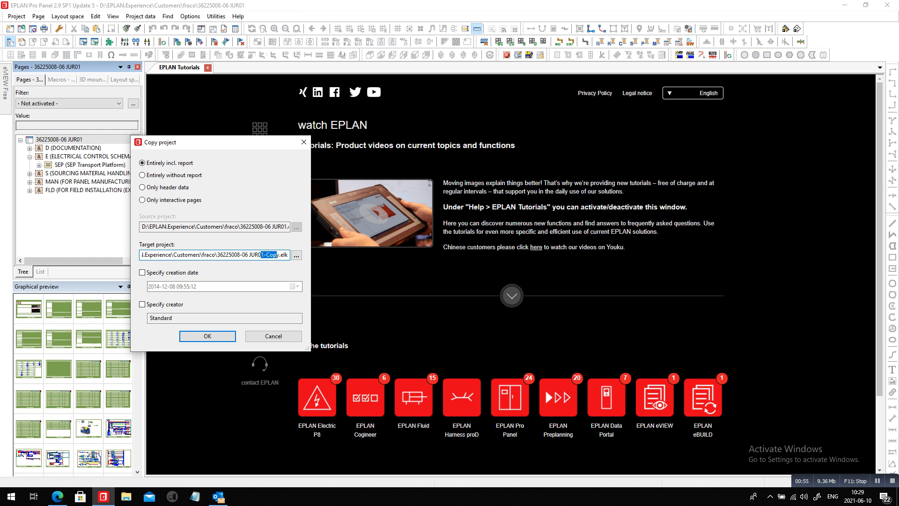
text(JUR02)
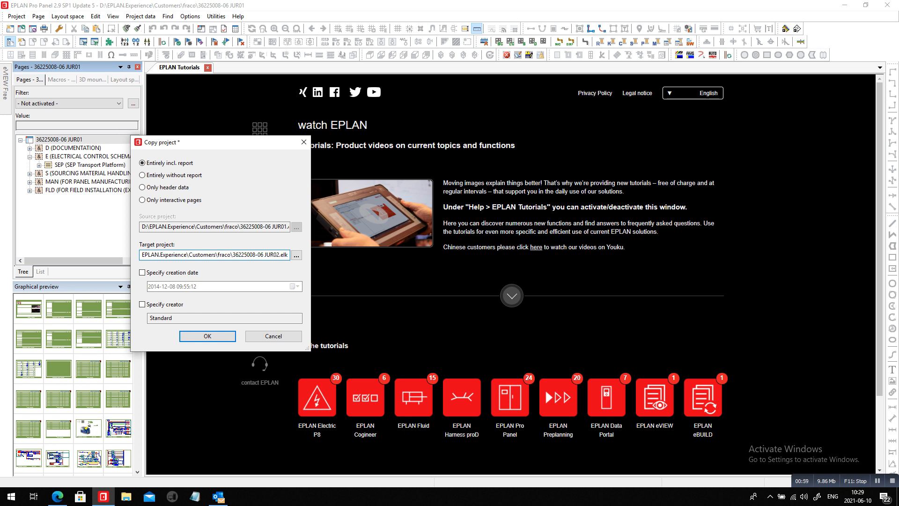
click(278, 254)
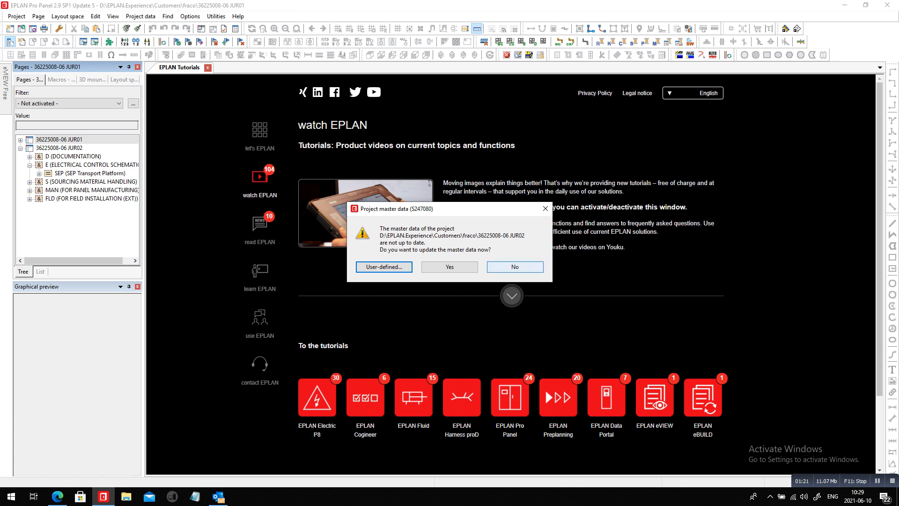
Answer the master data update prompt and expand JUR02's SEP Transport Platform pages
click(514, 266)
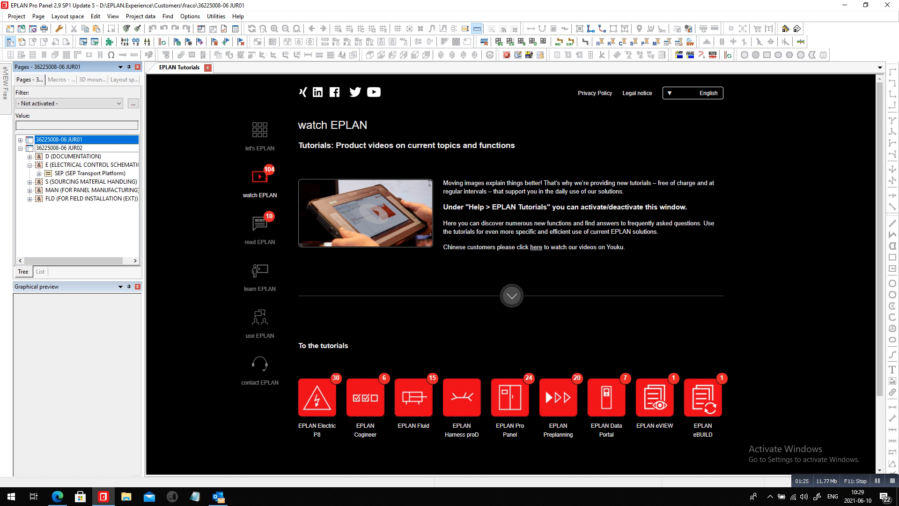
click(90, 173)
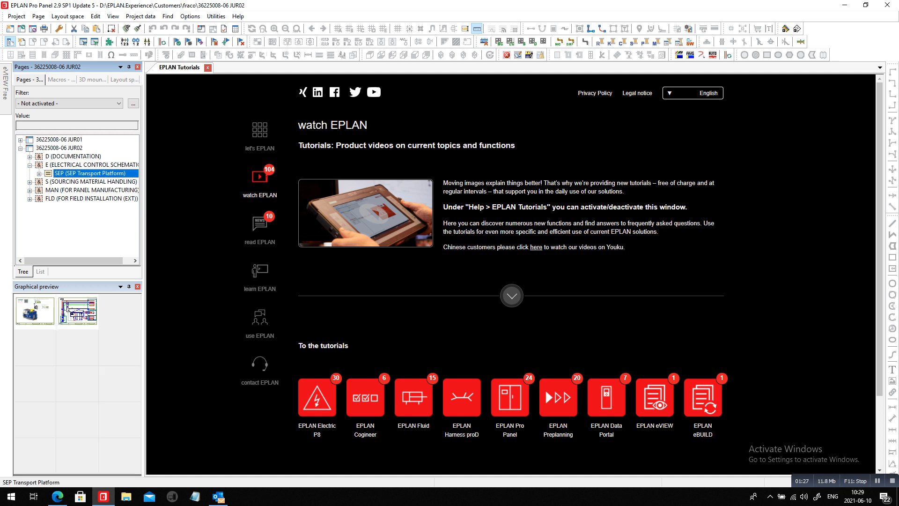
click(40, 173)
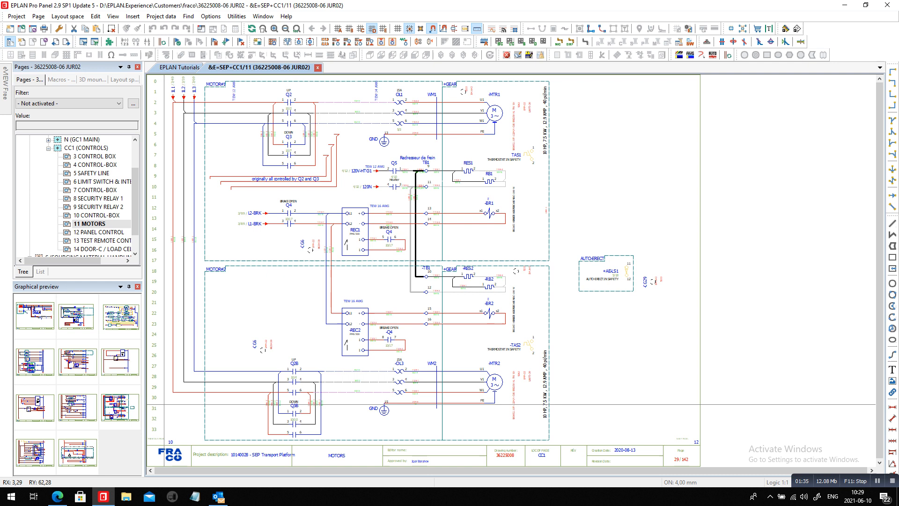
mouse_move(296, 403)
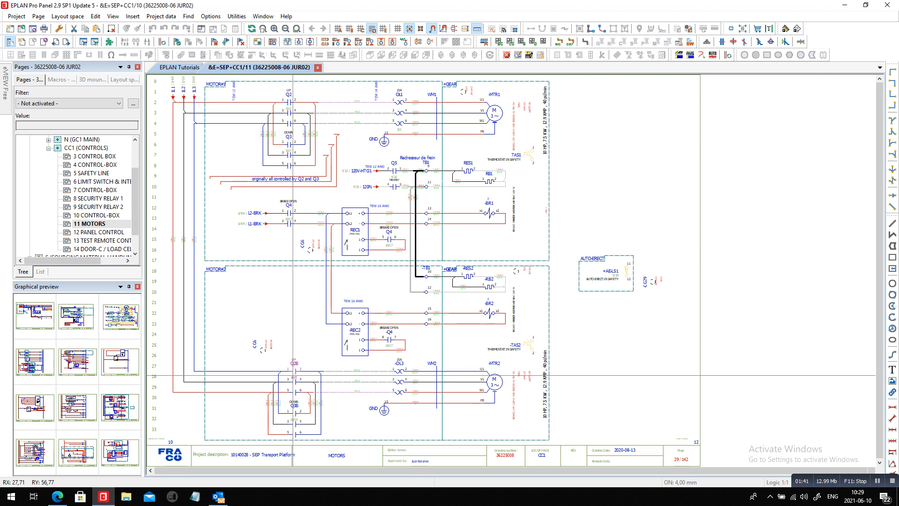
Open page 11 MOTORS and scroll down to the motor circuits with overload OL3
click(100, 214)
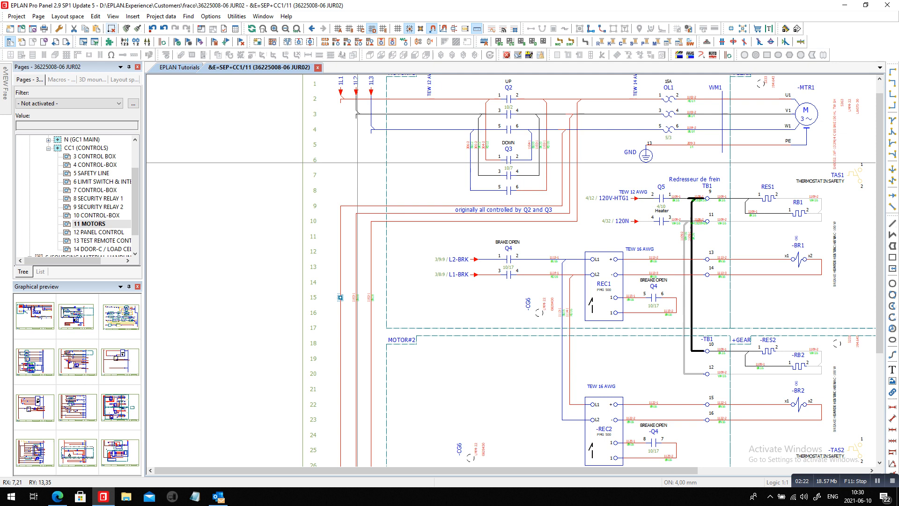
scroll(down, 3)
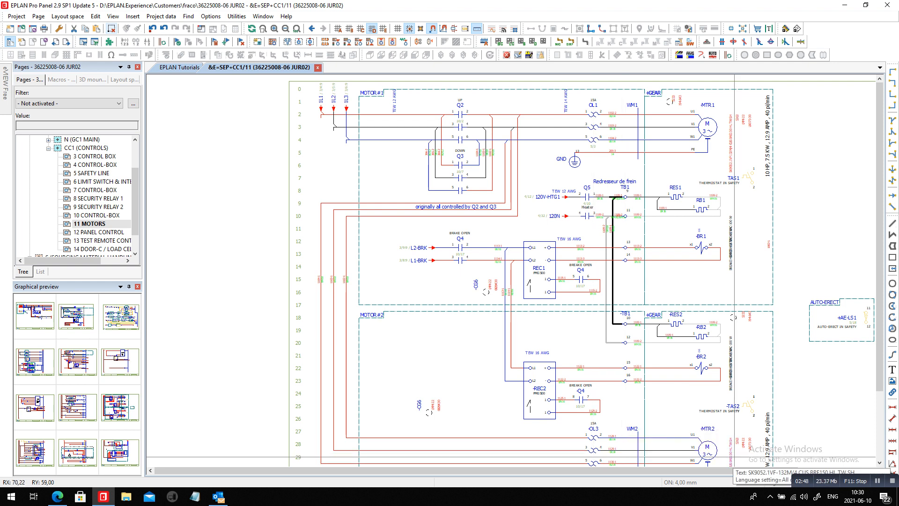
mouse_move(593, 442)
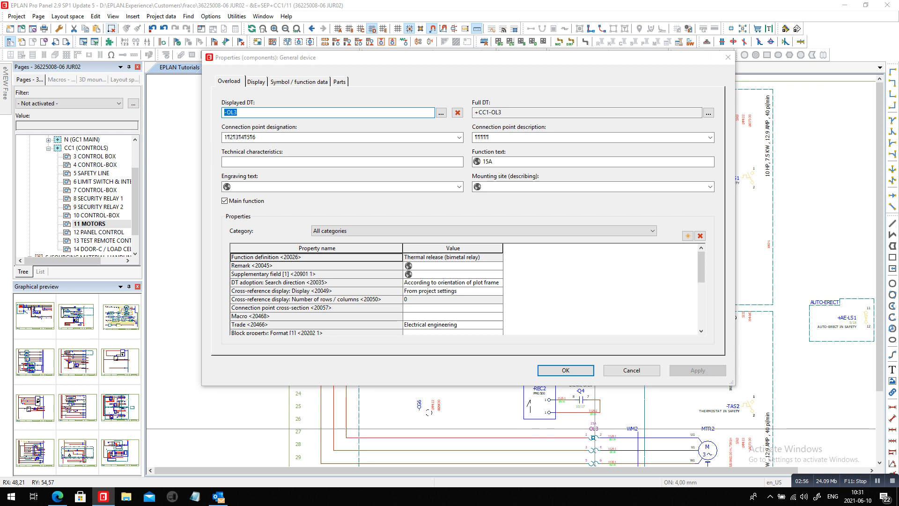
Close the OL3 overload Properties dialog
click(564, 370)
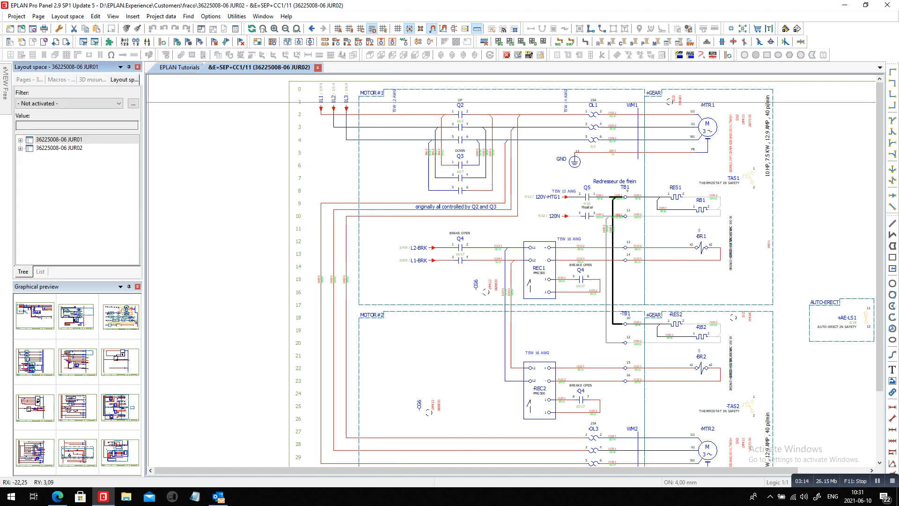
click(20, 148)
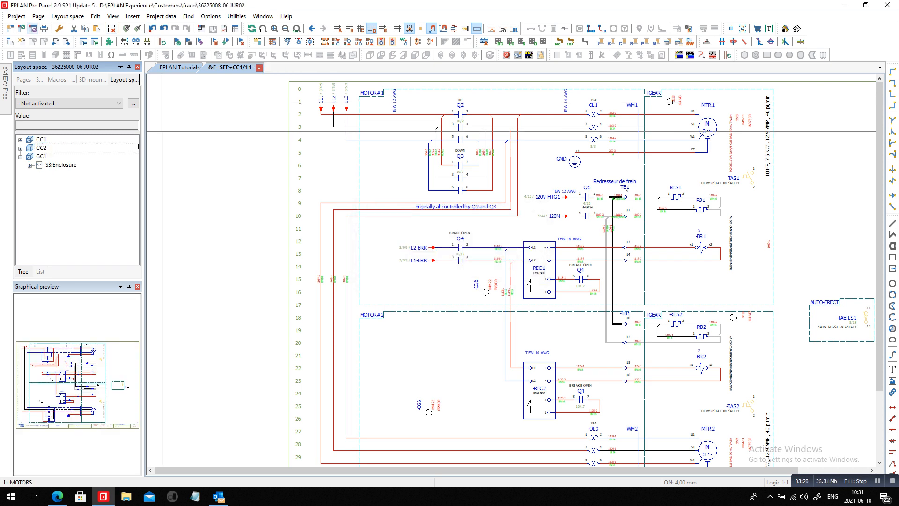
click(41, 139)
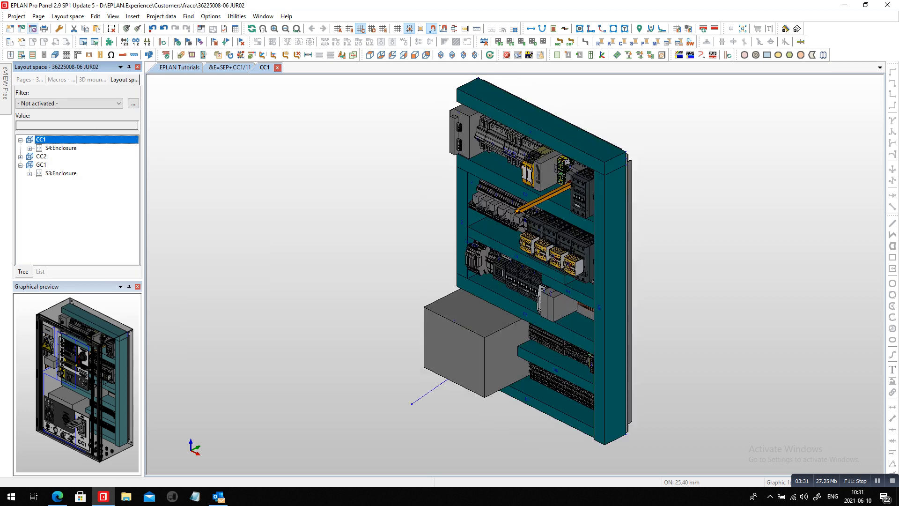
mouse_move(528, 167)
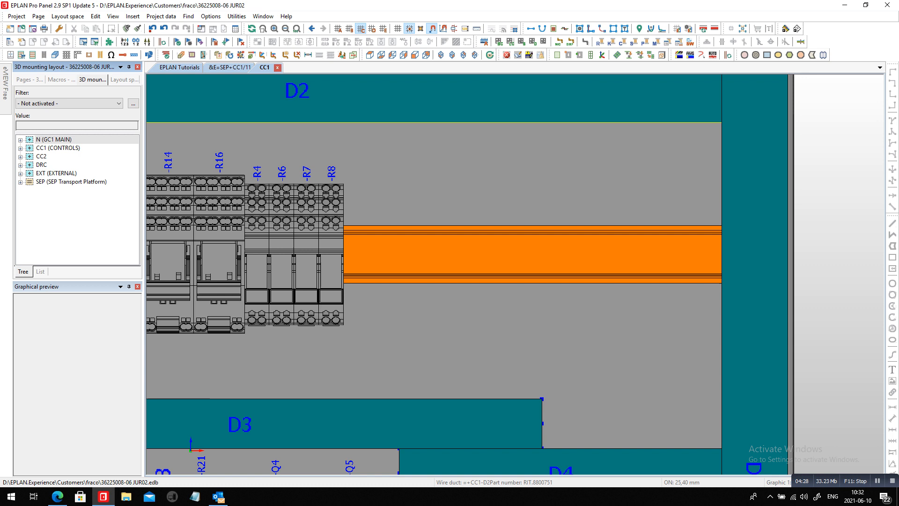
Expand CC1 (CONTROLS) > Q and place contactors Q2 and Q3 on the upper rail
click(21, 148)
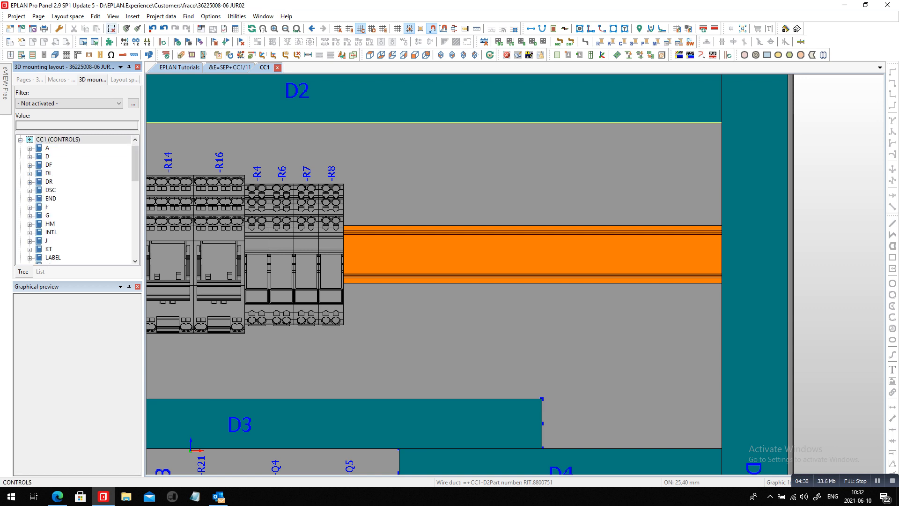
scroll(down, 3)
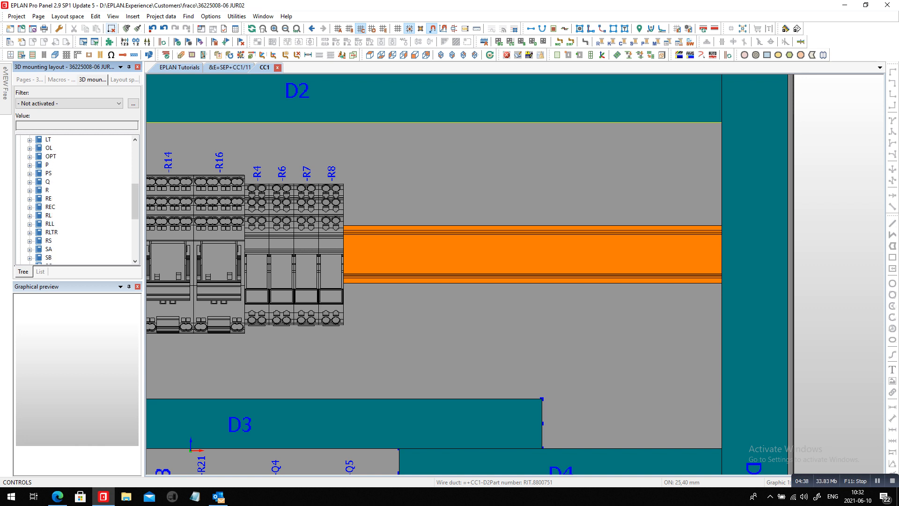
click(48, 182)
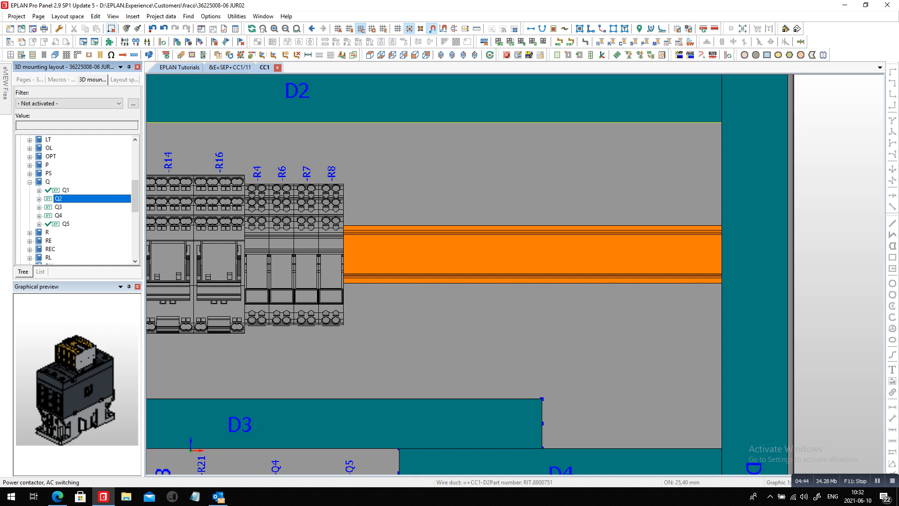
click(59, 207)
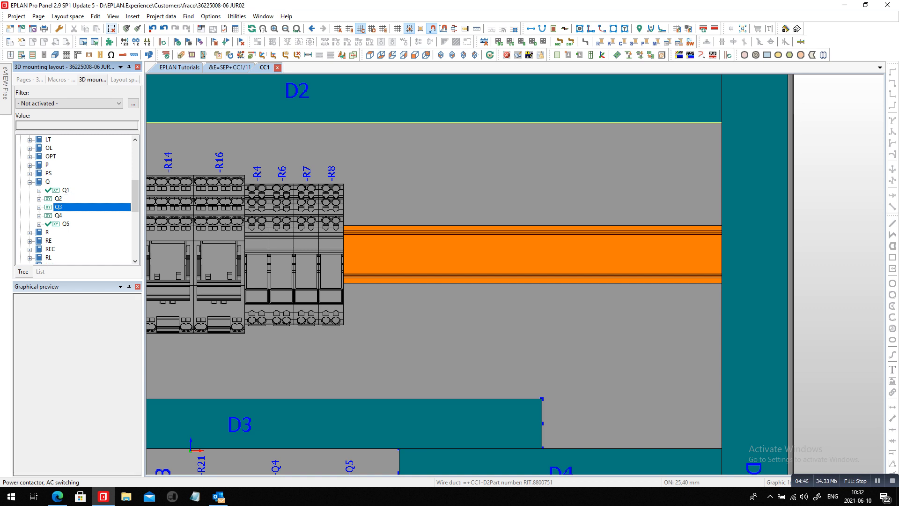
click(59, 215)
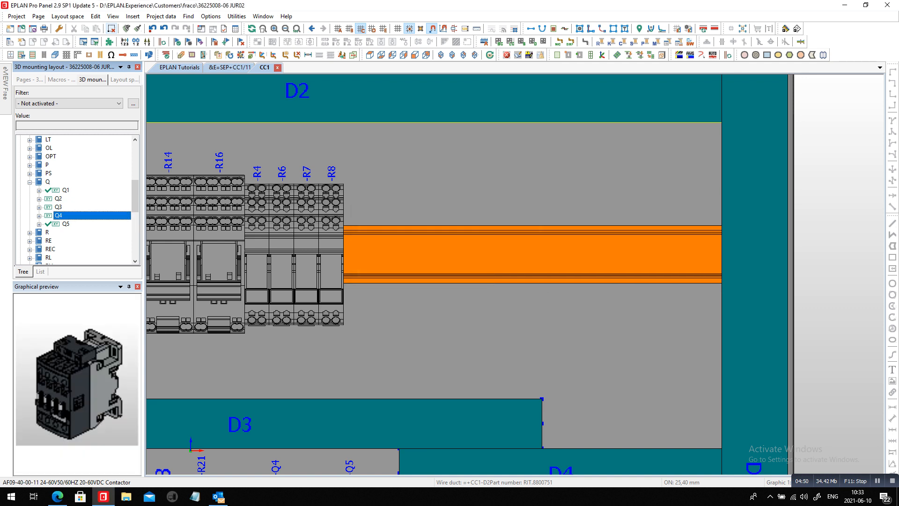
click(59, 199)
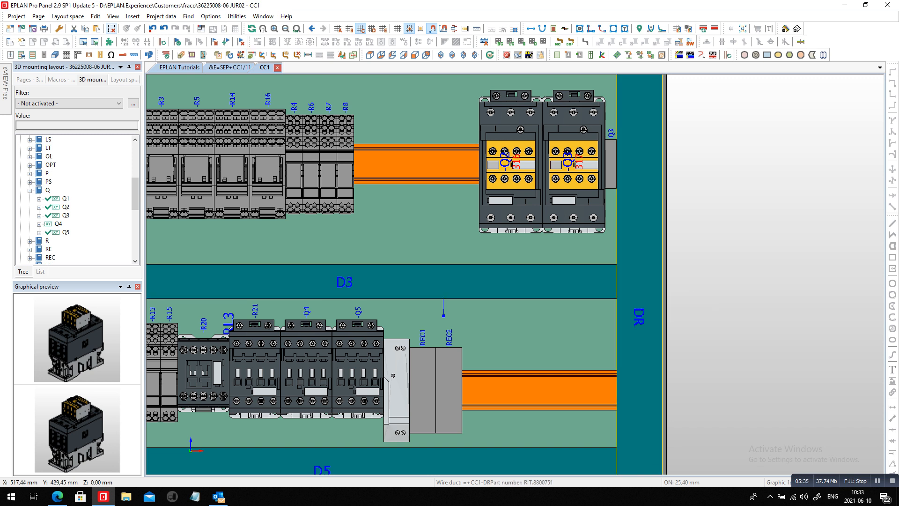
Open overload OL1's properties to view its two ABB parts
click(59, 164)
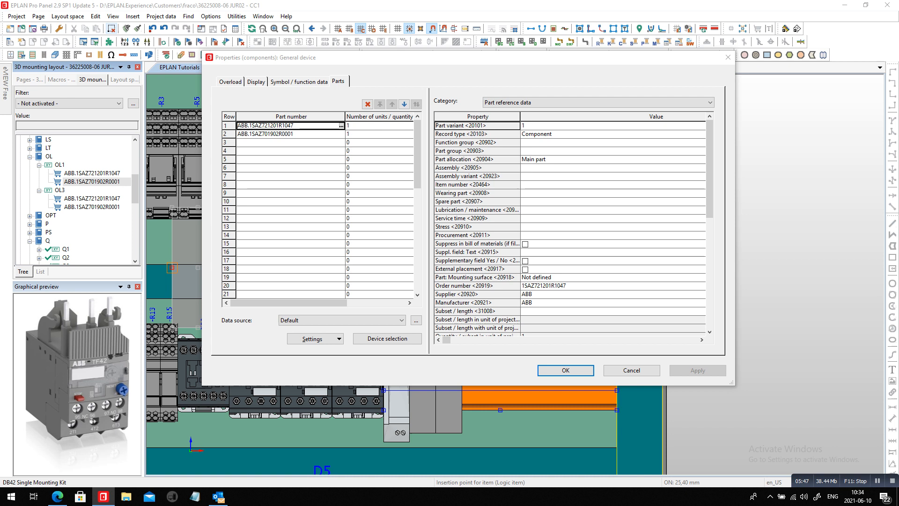
Set ABB\DB42_3d.ema as the DB42 Single Mounting Kit's 3D graphical macro
click(290, 133)
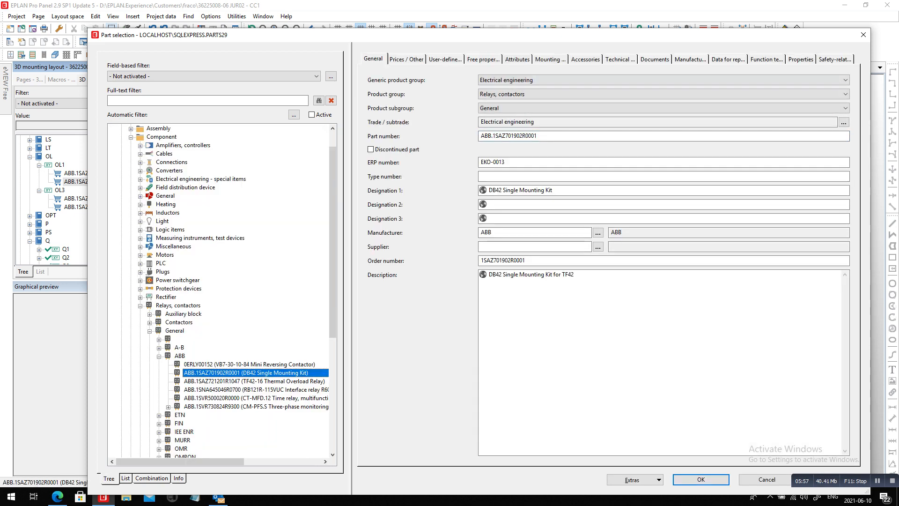
click(547, 59)
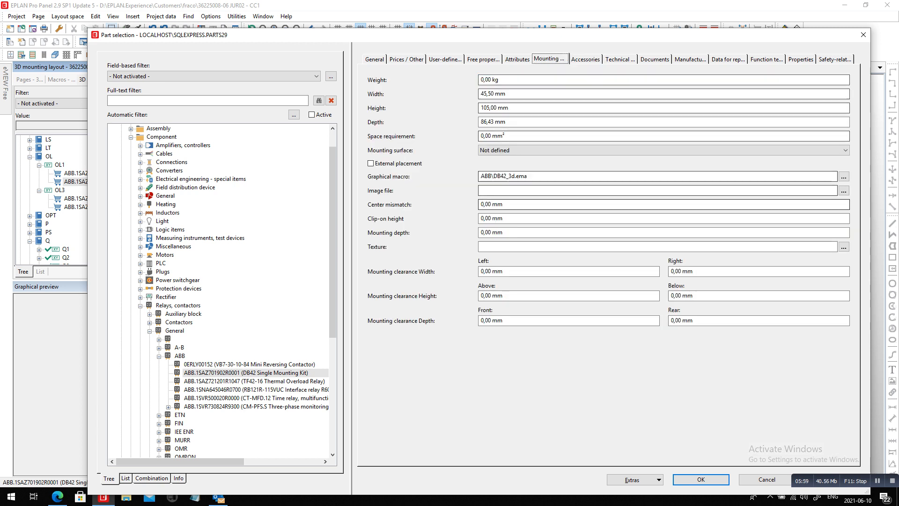
click(843, 176)
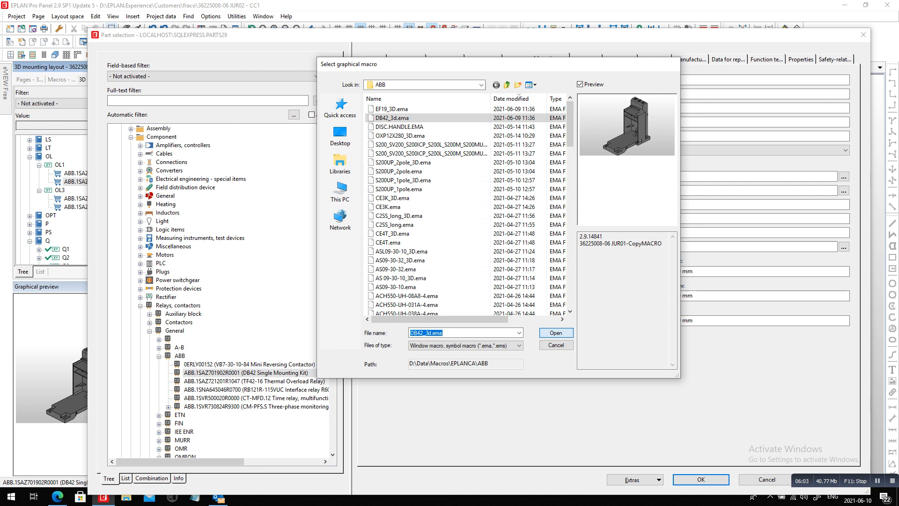
click(554, 333)
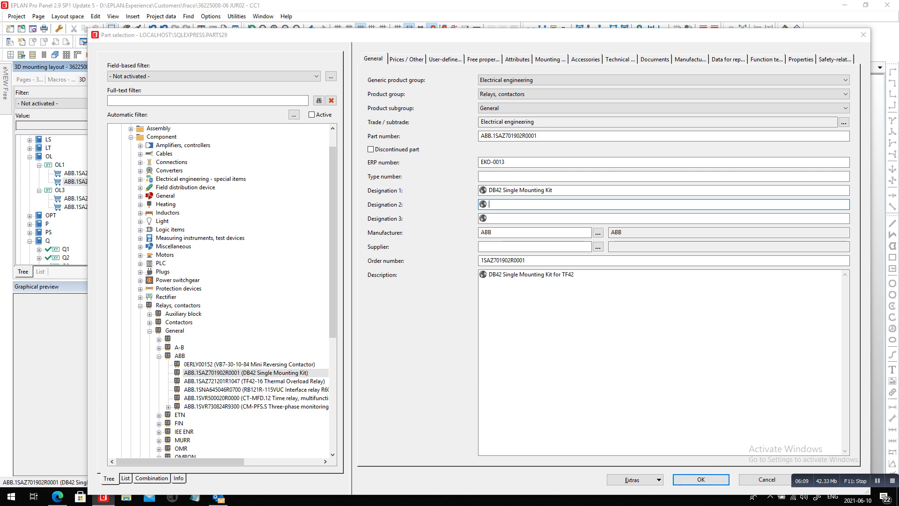
Accept the DB42 kit, store it in the project, and apply it to the overload
click(700, 478)
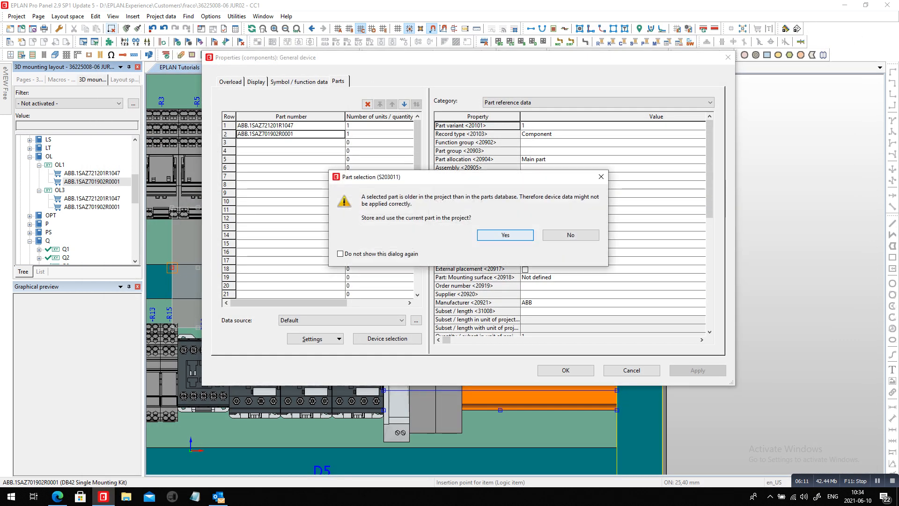
click(504, 234)
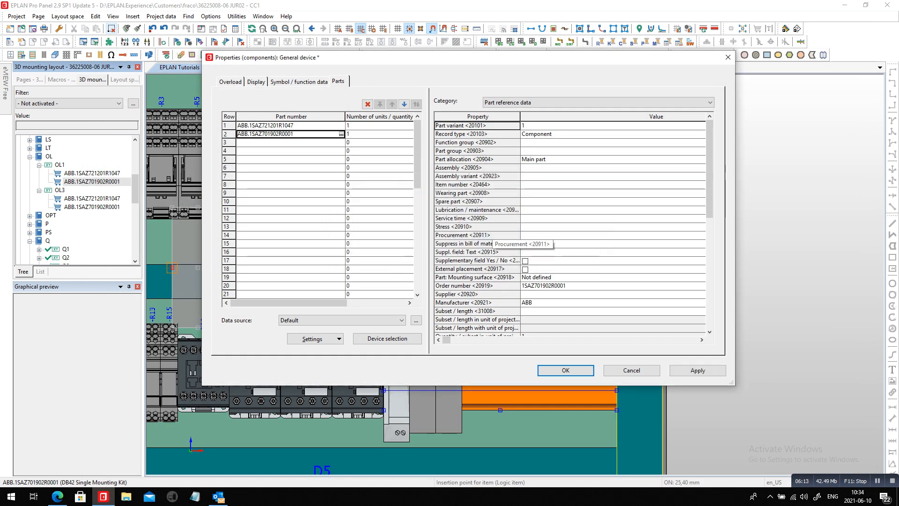
click(564, 370)
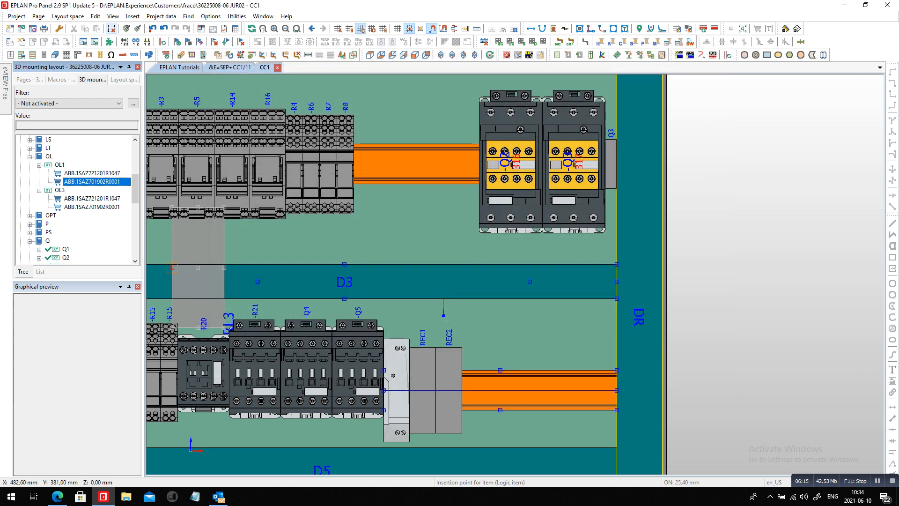
click(90, 173)
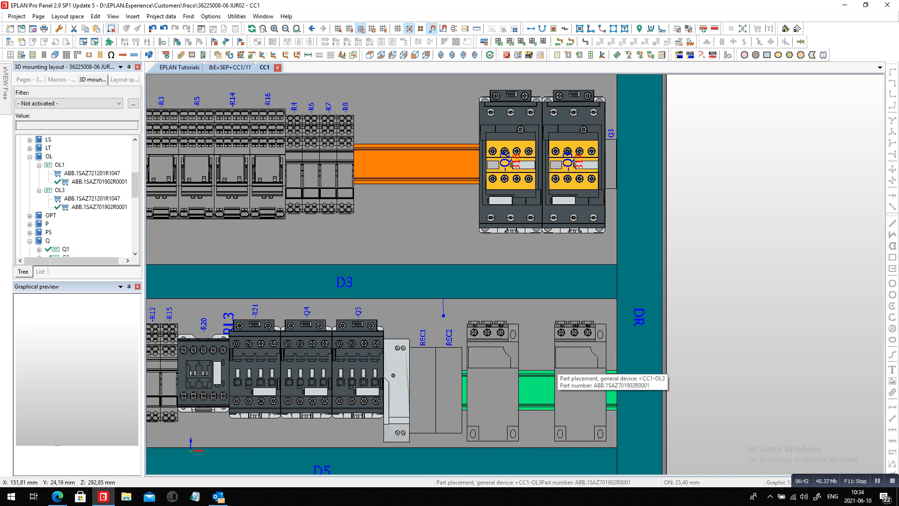
Pick OL3's DB42 mounting kit for placement on the lower rail right of REC2
click(92, 173)
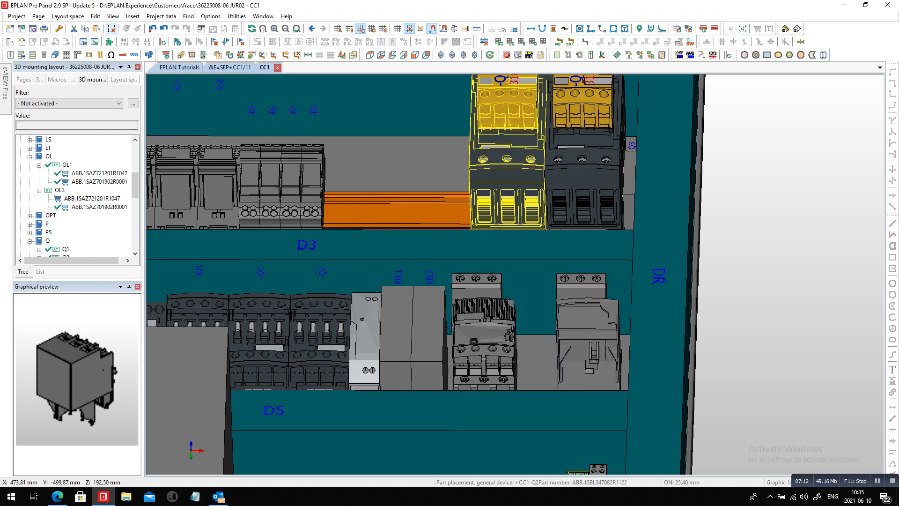
Mount overload OL1 onto its DB42 base in the CC1 3D layout
click(92, 198)
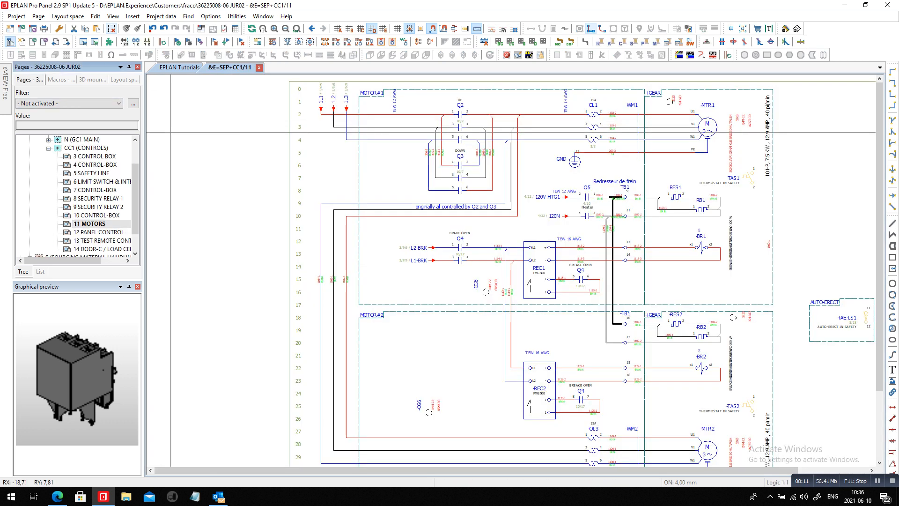
Expand MAN > MP > CC1 and open mounting panel page 2 with its parts table
click(89, 240)
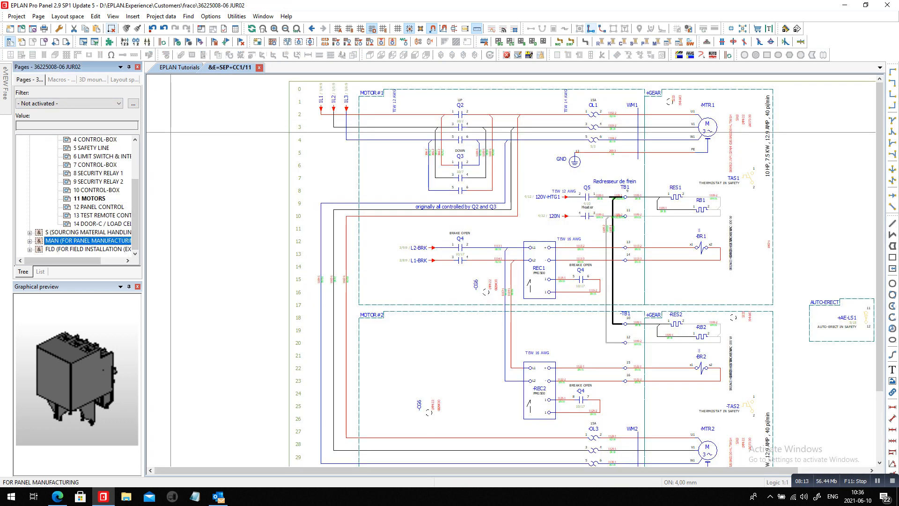
click(30, 174)
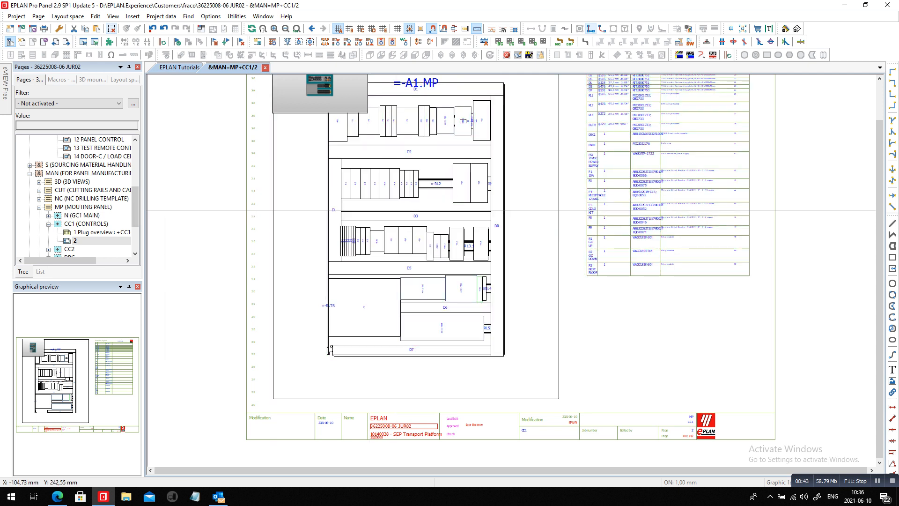
Expand the NC drilling template CC1 group and open drilling page 1
click(93, 198)
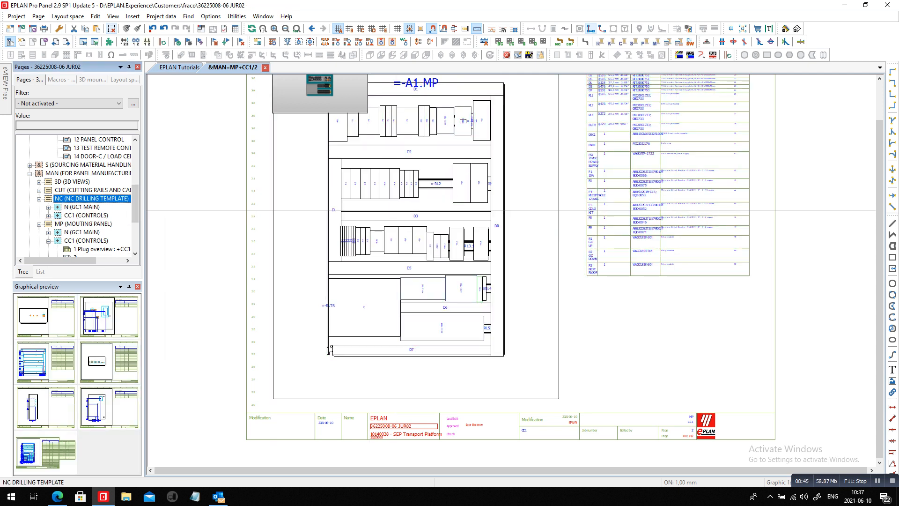
click(44, 215)
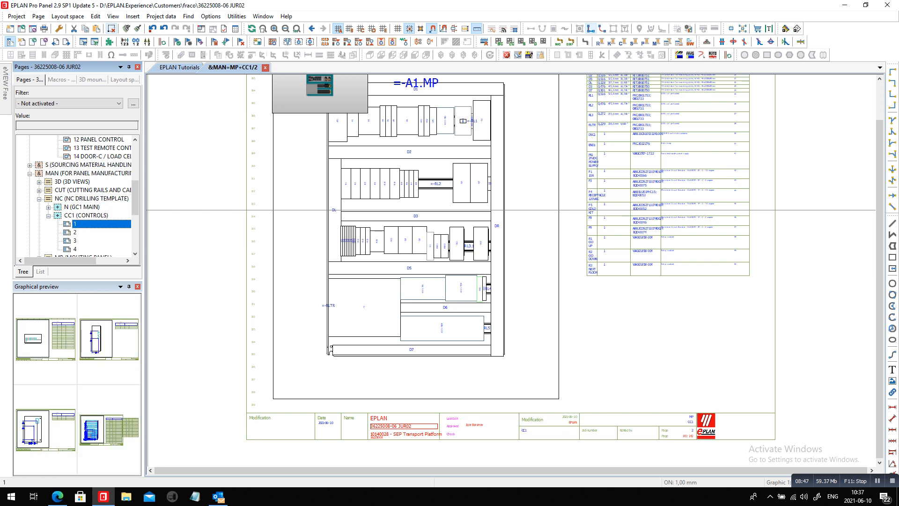
click(75, 223)
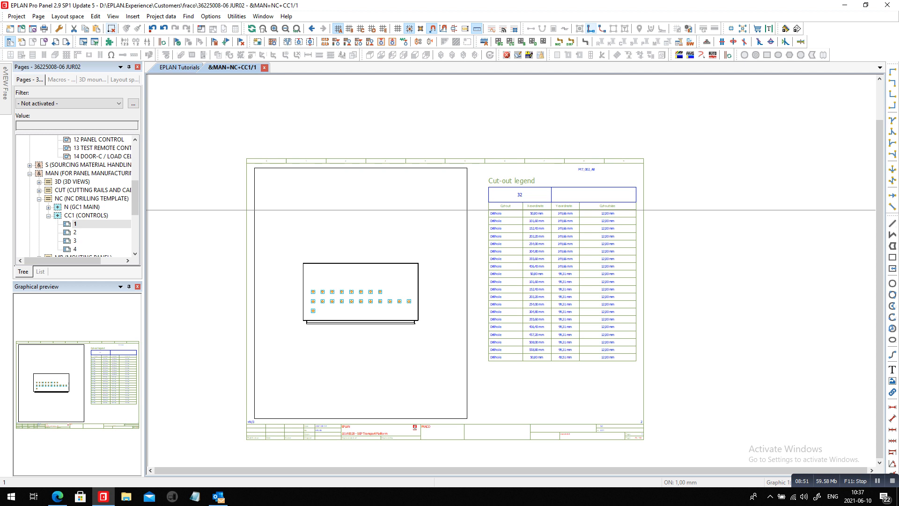
Review CC1 NC drilling pages 2, 3 and 4, then bring up the EPLAN Canada website
click(74, 232)
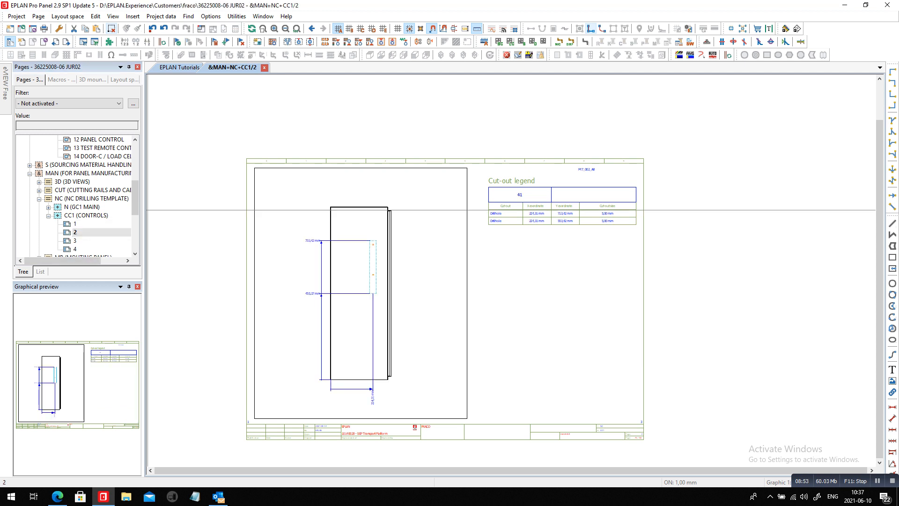
click(75, 231)
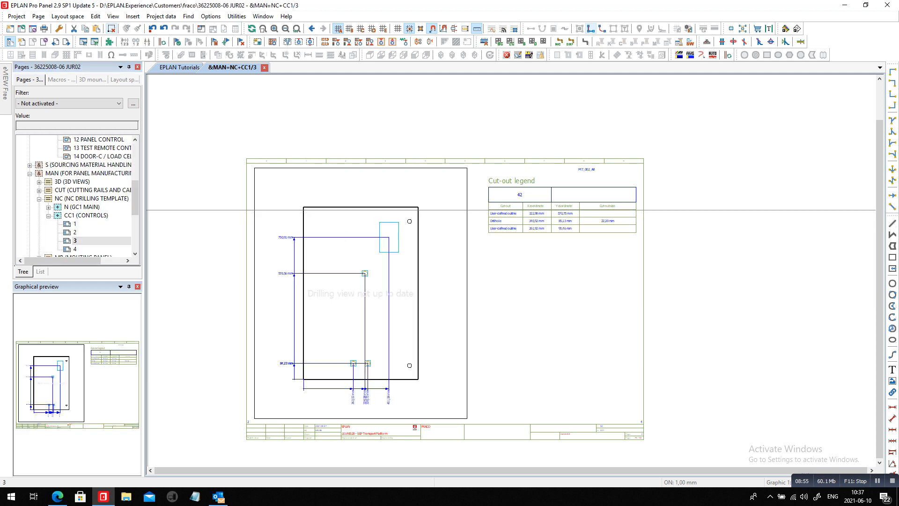
click(74, 248)
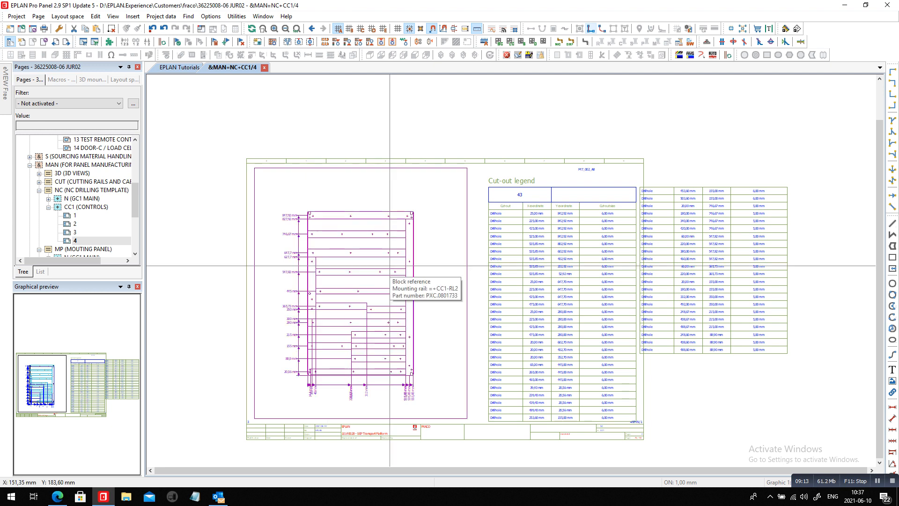
mouse_move(393, 362)
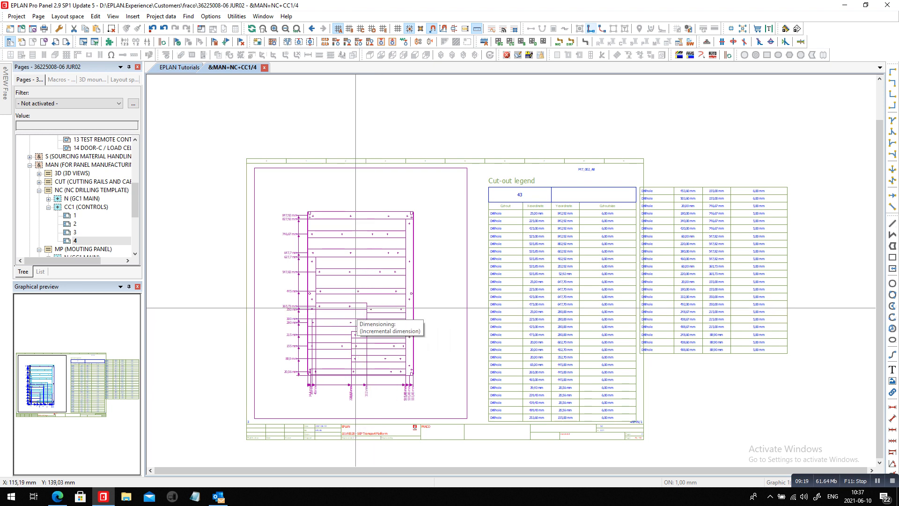
mouse_move(393, 328)
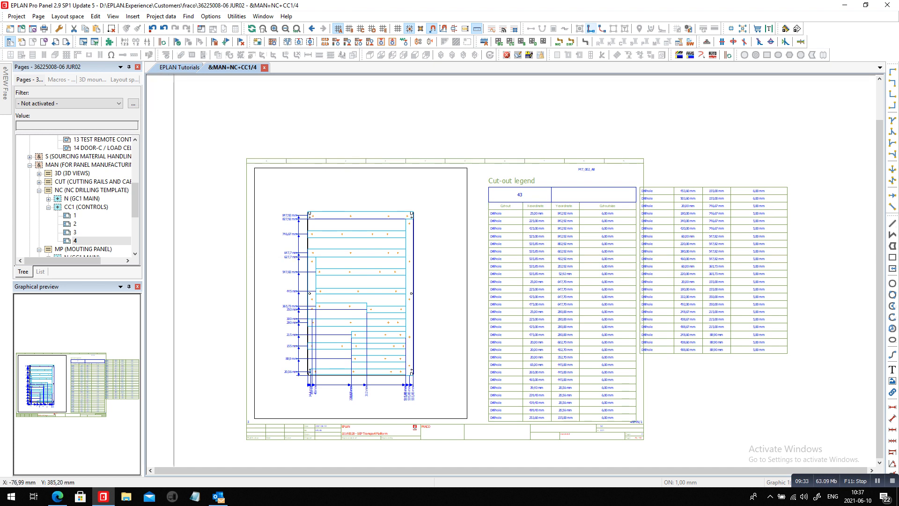
click(179, 67)
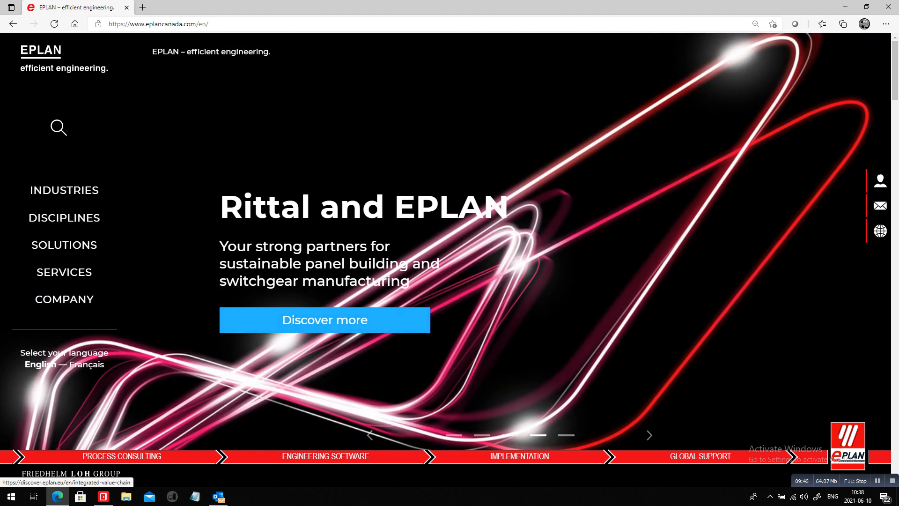
Follow eplancanada.com's integrated value chain link to the panel-building Engineering page
click(324, 320)
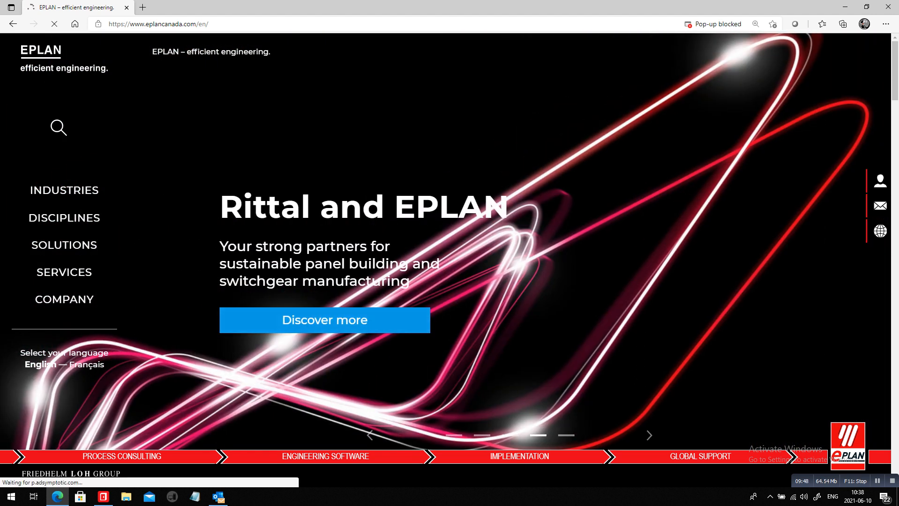
click(324, 320)
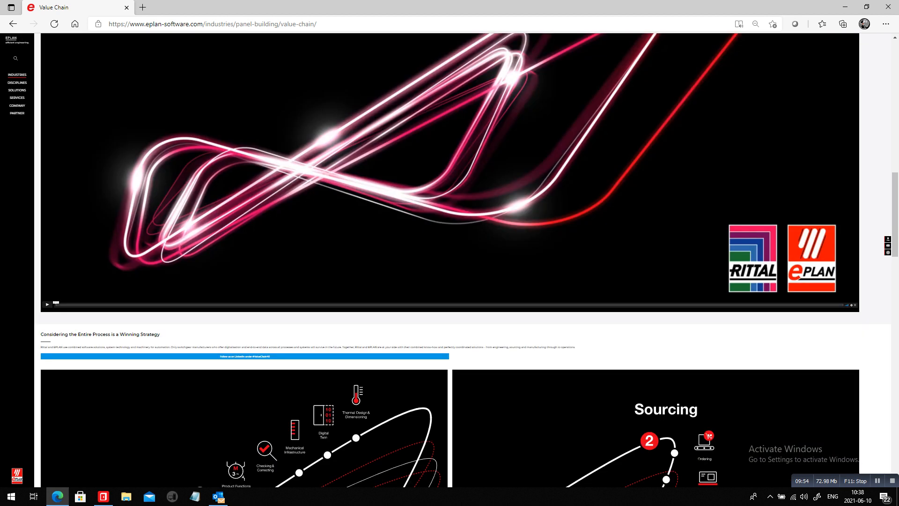
scroll(down, 3)
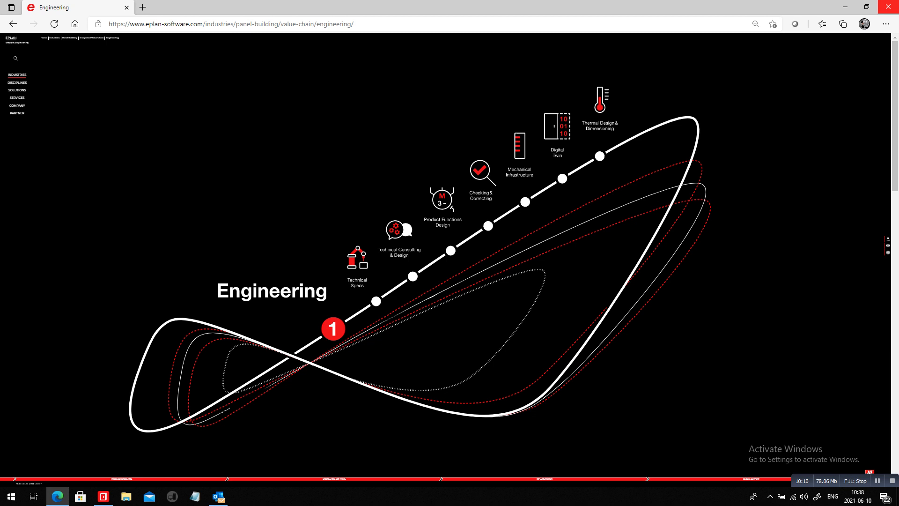
key(alt+tab)
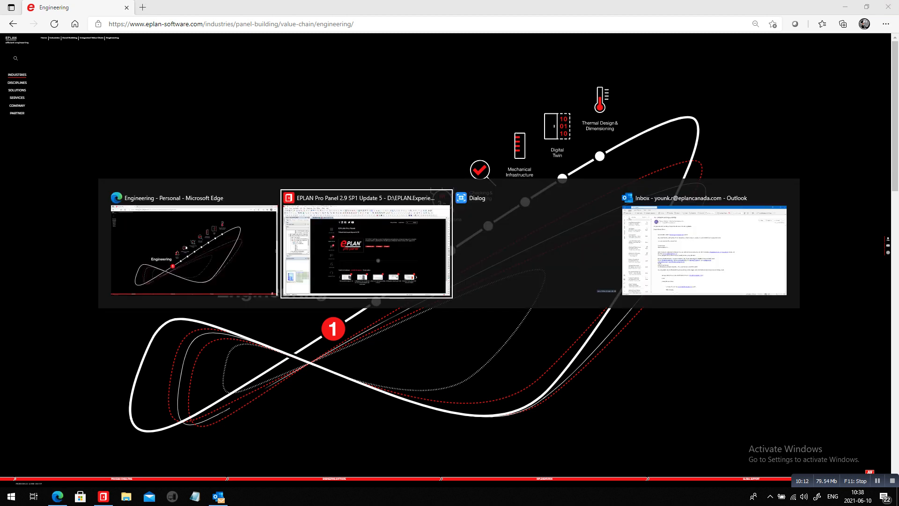